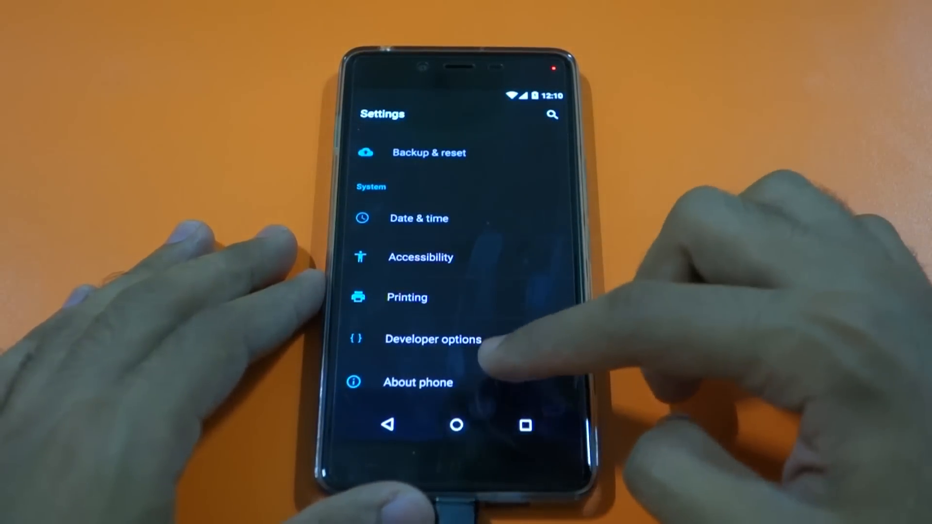
# - Unlock Developer options by tapping the build number on the phone information page, then enter them
pyautogui.click(418, 382)
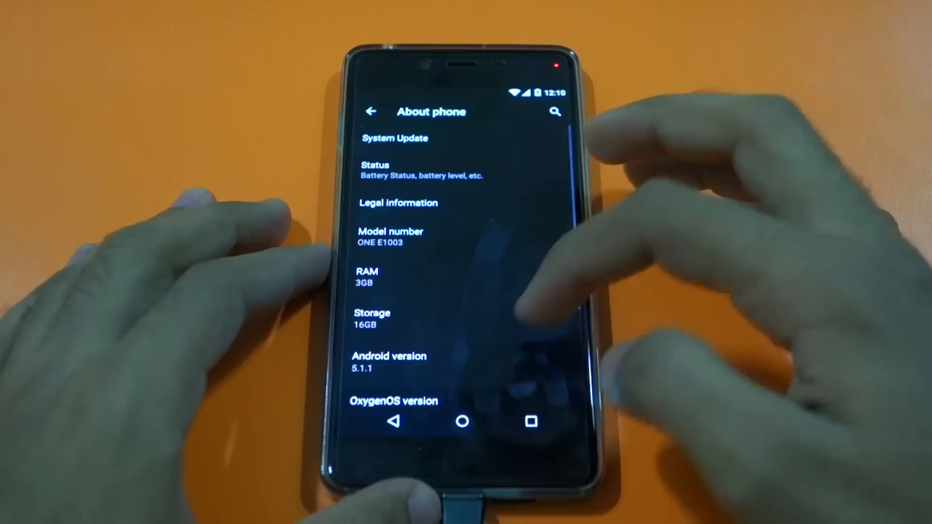
pyautogui.scroll(-3)
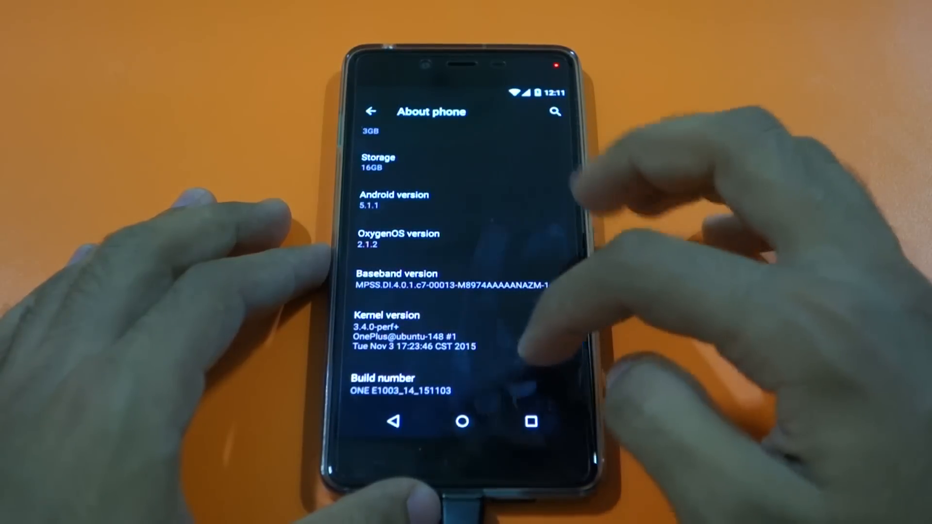
pyautogui.click(382, 384)
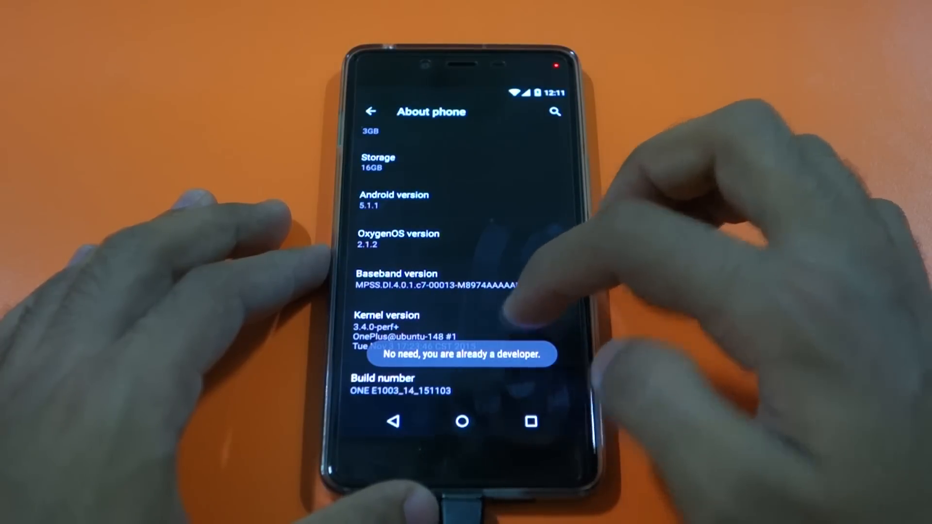
pyautogui.click(370, 110)
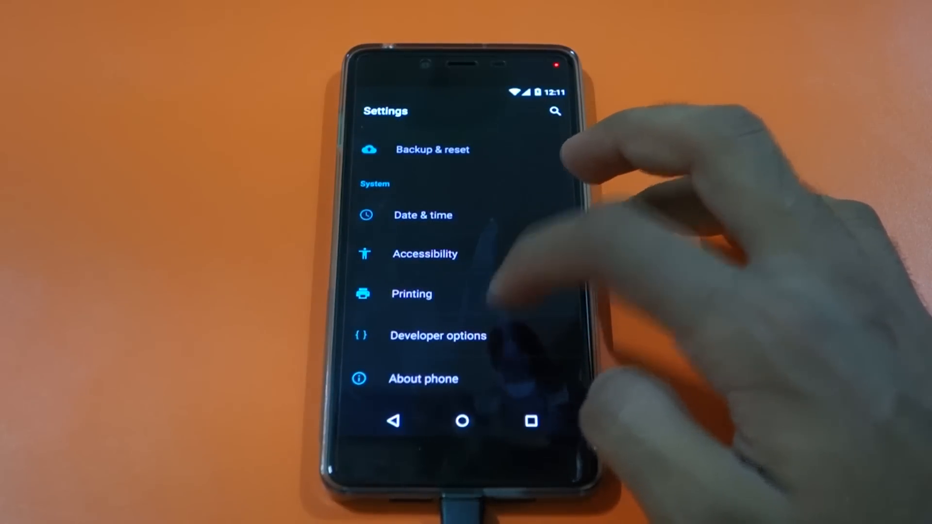
pyautogui.click(438, 336)
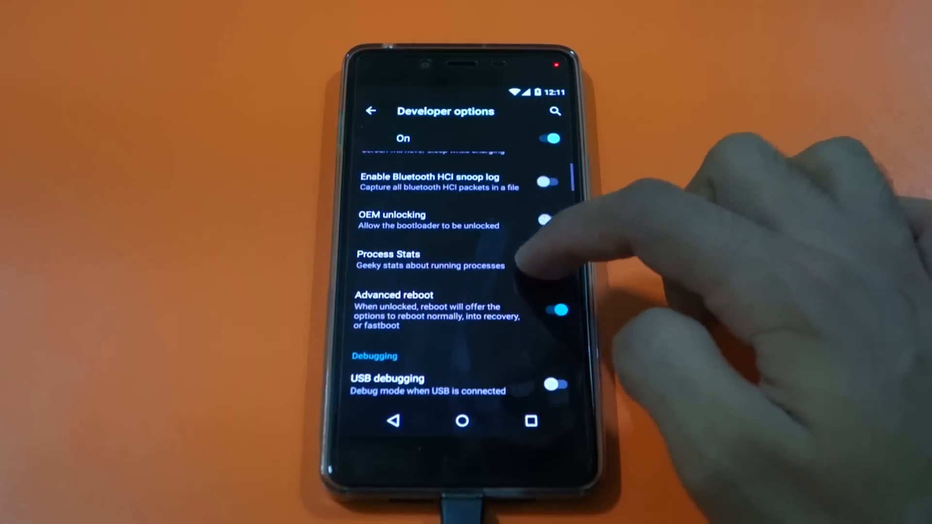
# - Turn on OEM unlocking (confirming Enable) and USB debugging
pyautogui.click(549, 219)
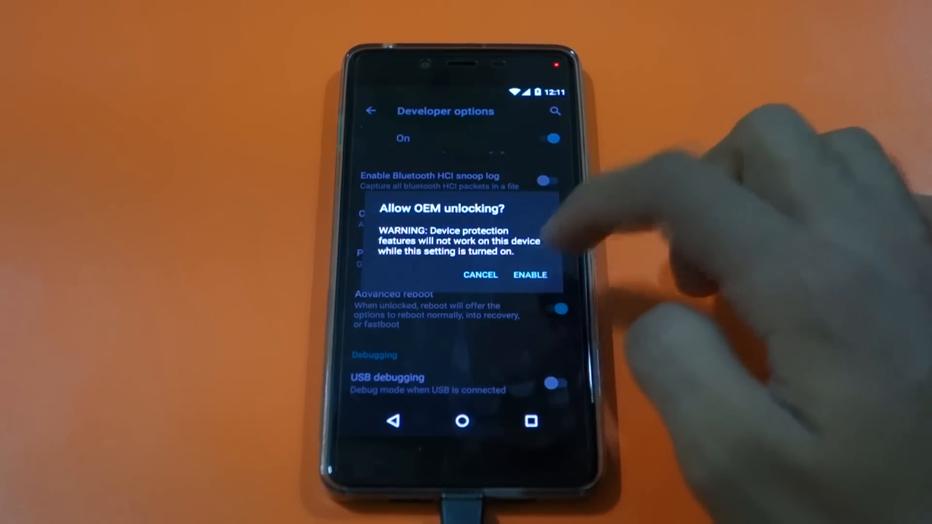
pyautogui.click(530, 275)
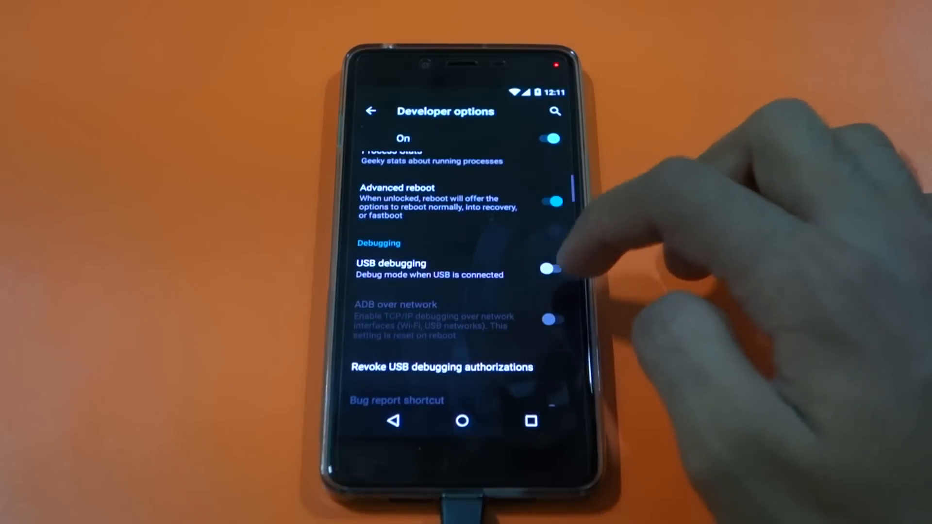
pyautogui.click(550, 269)
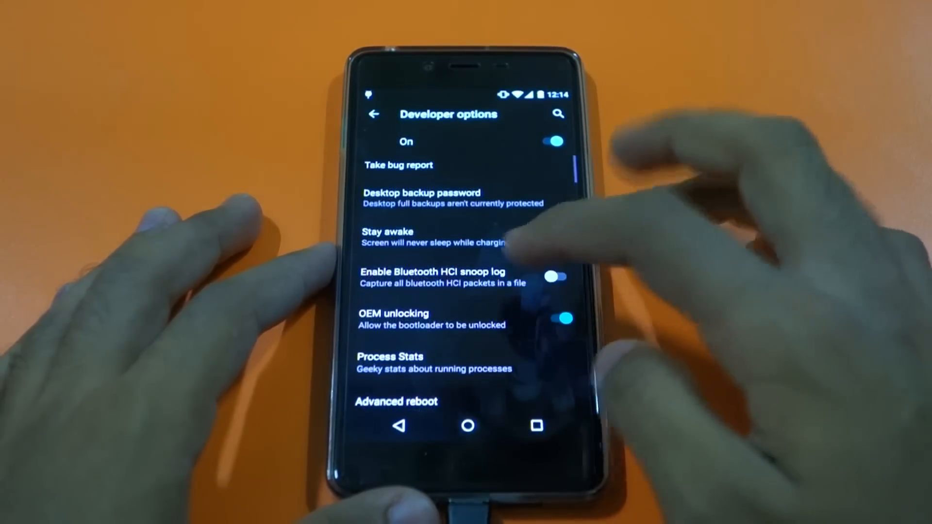
# - Restart the phone into the bootloader from the reboot choices
pyautogui.scroll(-3)
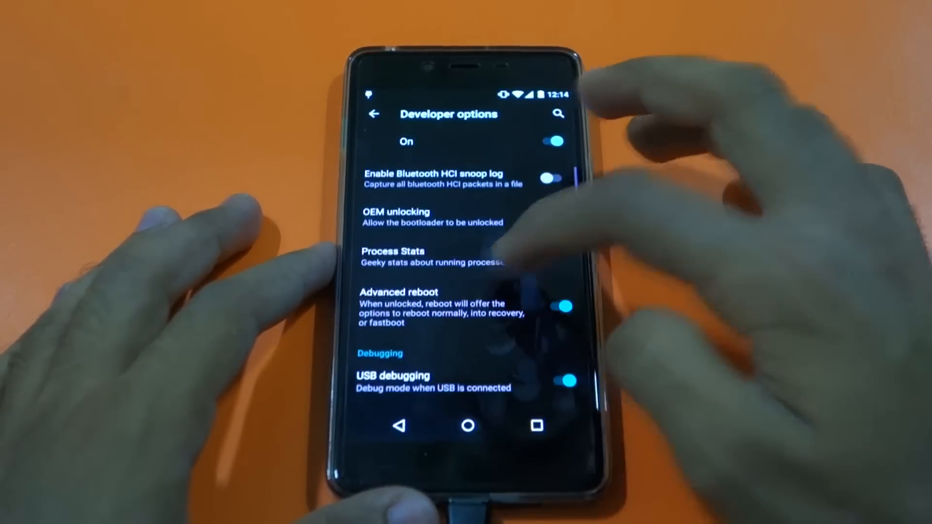
pyautogui.click(556, 217)
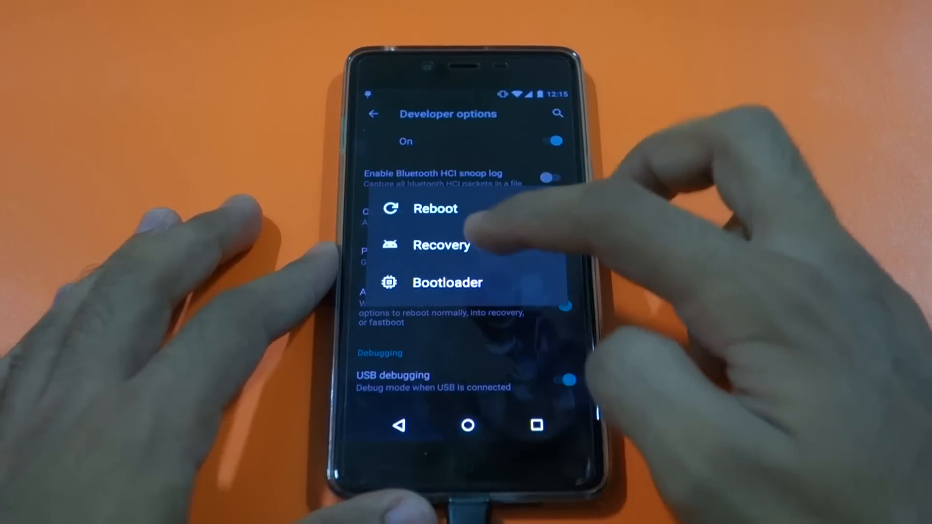
pyautogui.click(435, 209)
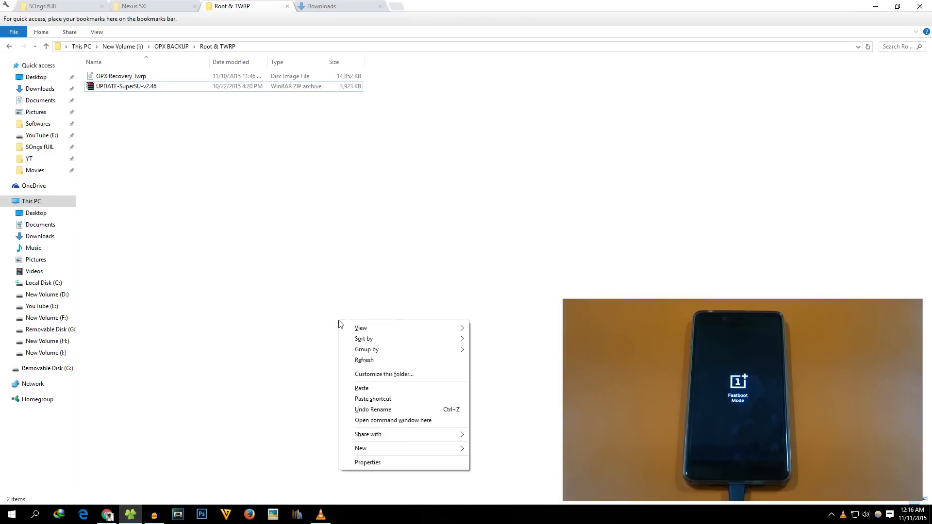
# - Launch a command window inside the Root & TWRP folder
pyautogui.click(352, 167)
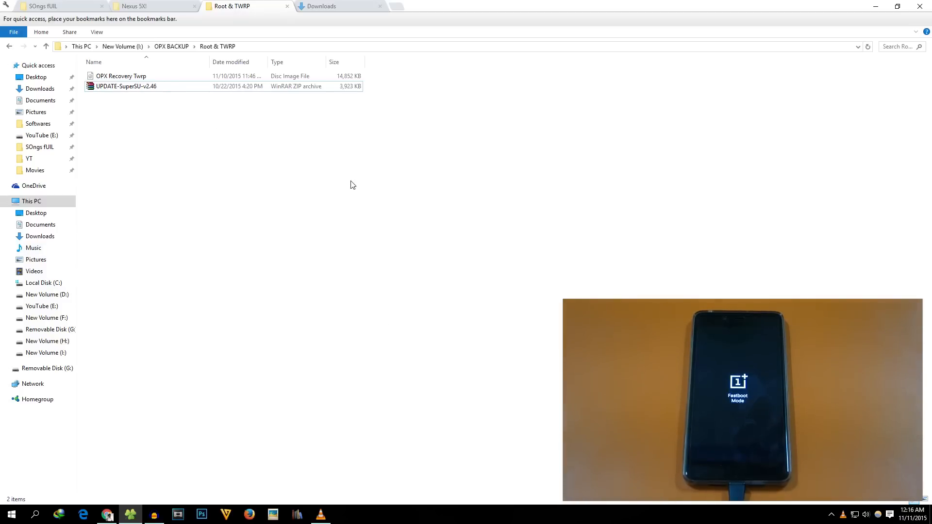
pyautogui.rightClick(352, 185)
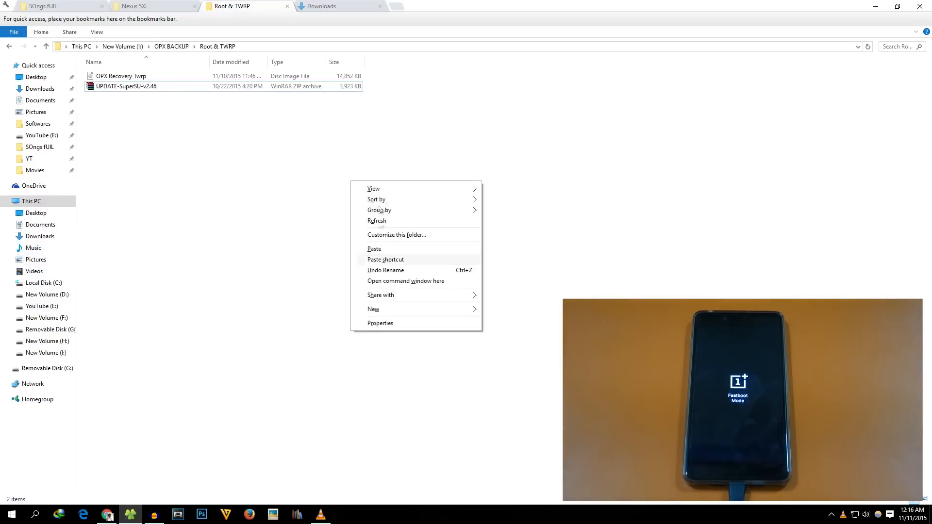
pyautogui.moveTo(405, 281)
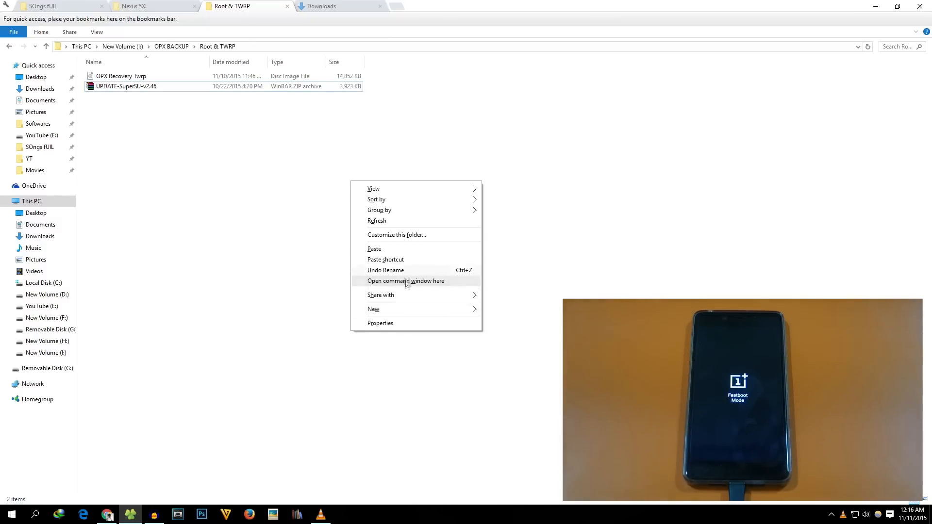
pyautogui.click(406, 281)
pyautogui.write('fas')
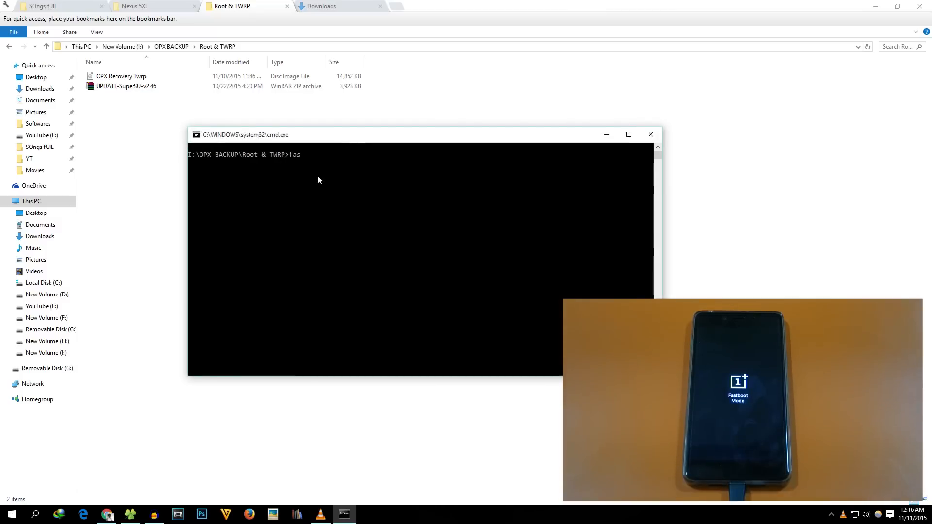
# - Run 'fastboot devices' to detect the phone, then issue 'fastboot oem unlock'
pyautogui.write('tboot devices')
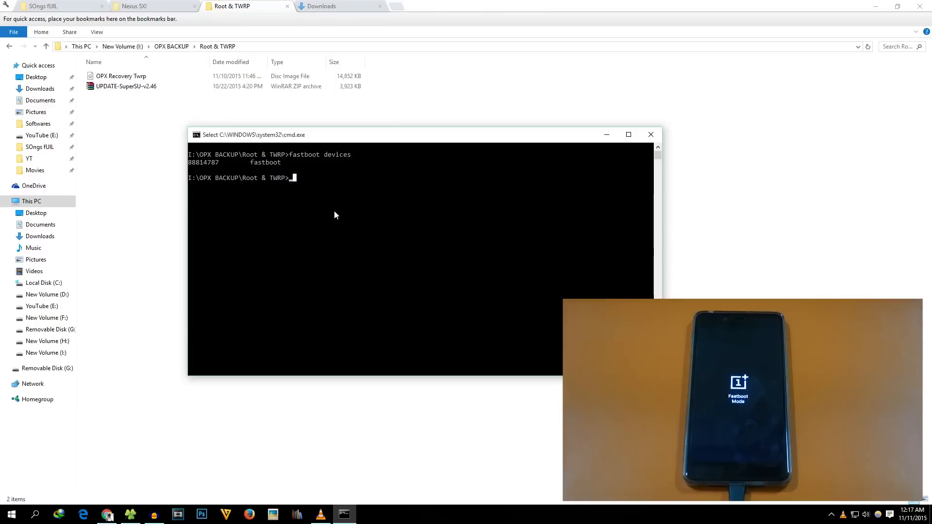
pyautogui.write('fastboot')
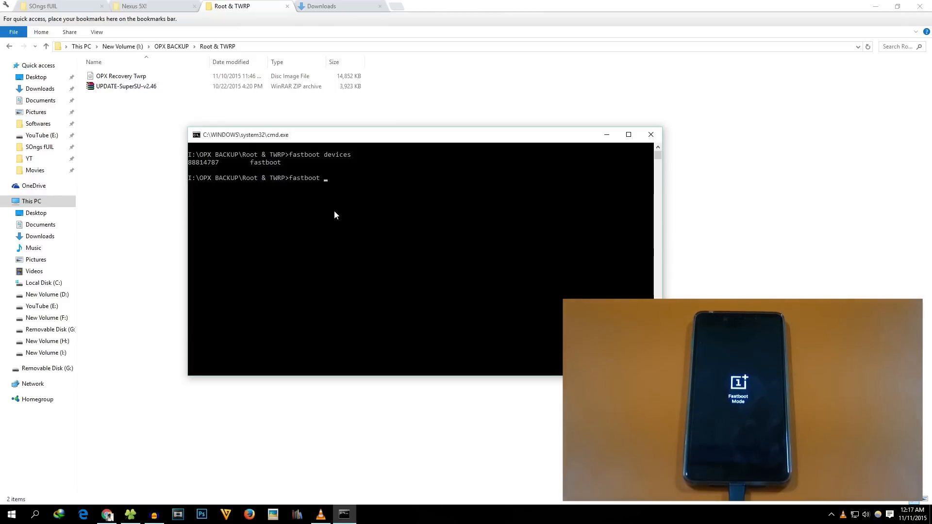
pyautogui.write('o')
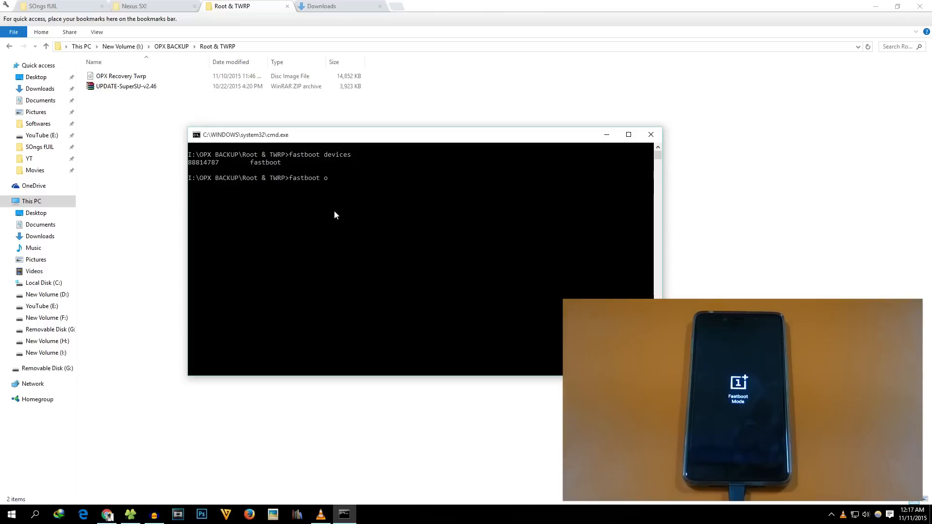
pyautogui.write('em unlc')
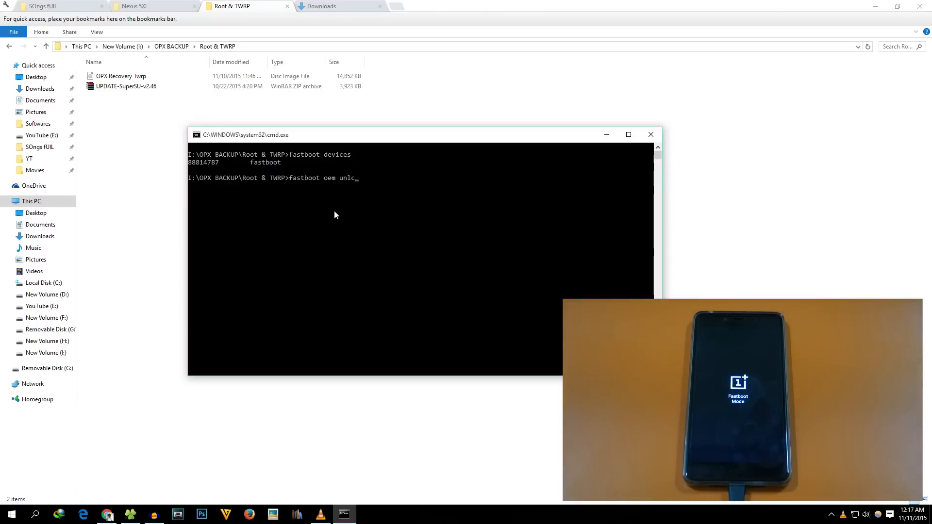
pyautogui.write('k')
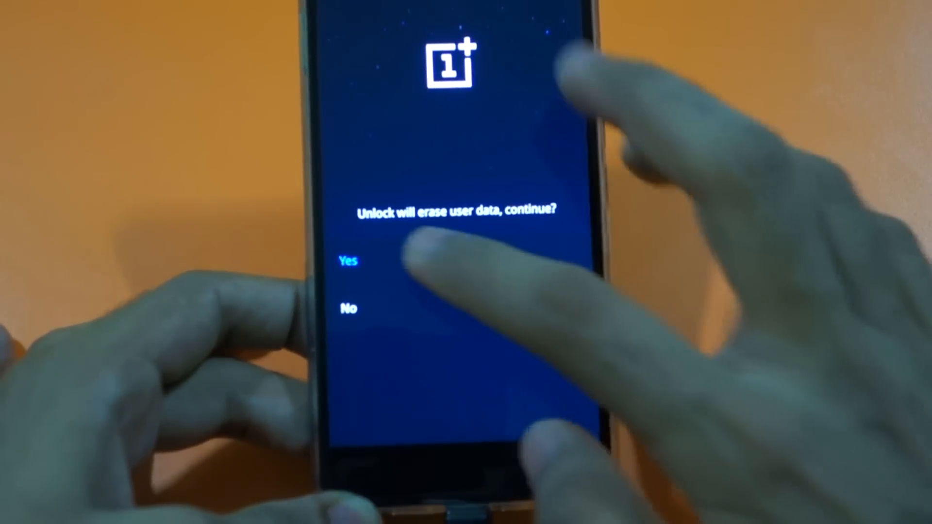
# - Confirm the unlock and data wipe, then pass language, skip Wi-Fi and accept Google services in setup
pyautogui.click(350, 261)
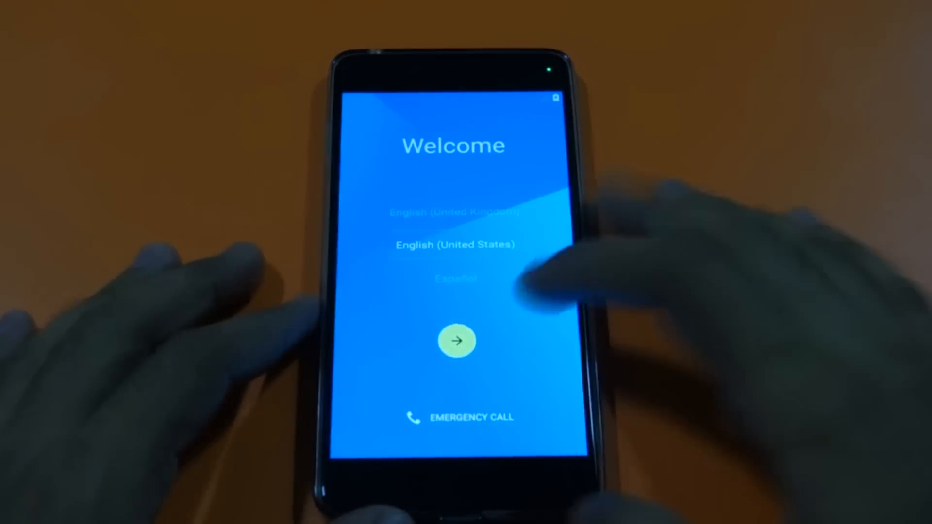
pyautogui.click(456, 341)
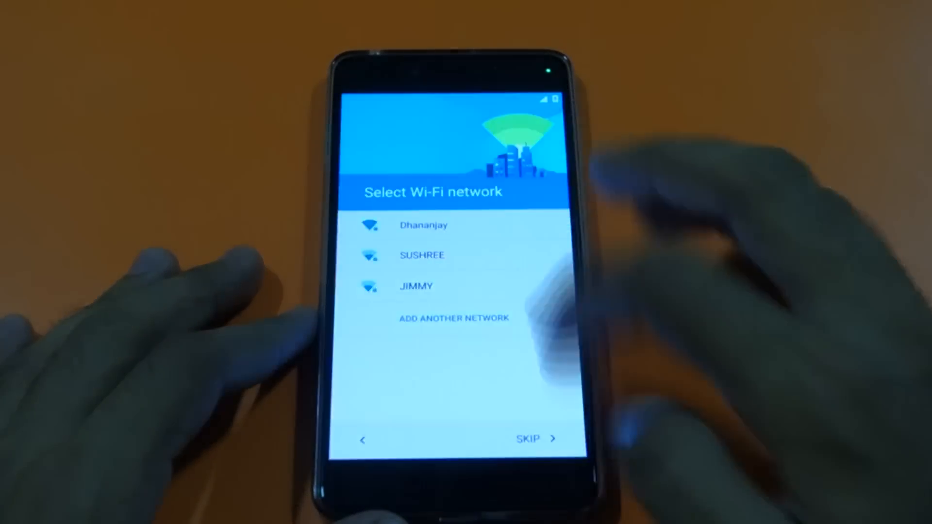
pyautogui.click(529, 439)
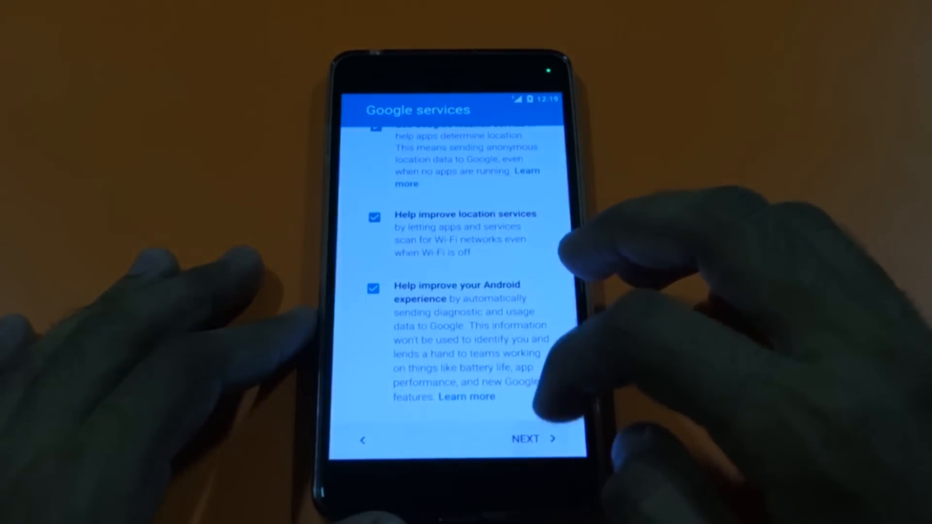
pyautogui.click(525, 439)
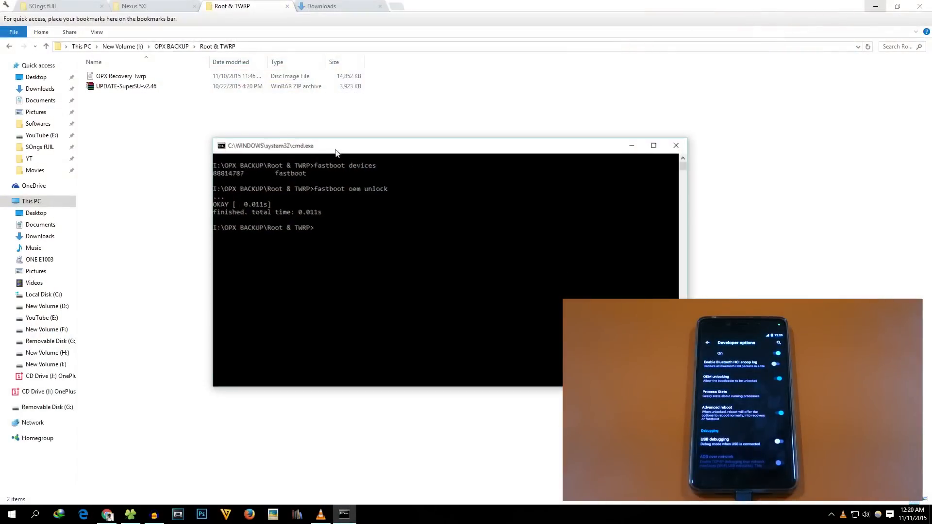
# - Browse This PC to the phone's internal storage, then select the OPX Recovery Twrp image in the folder
pyautogui.click(125, 86)
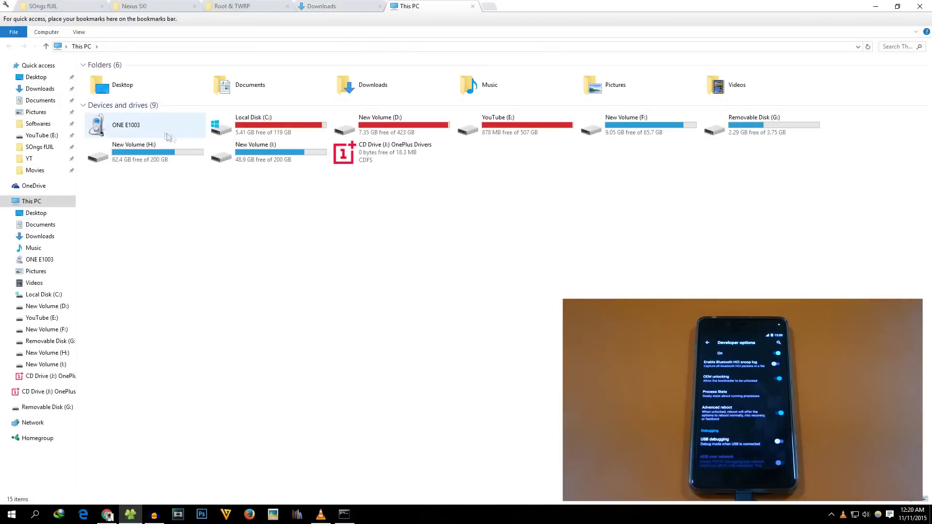
pyautogui.doubleClick(126, 125)
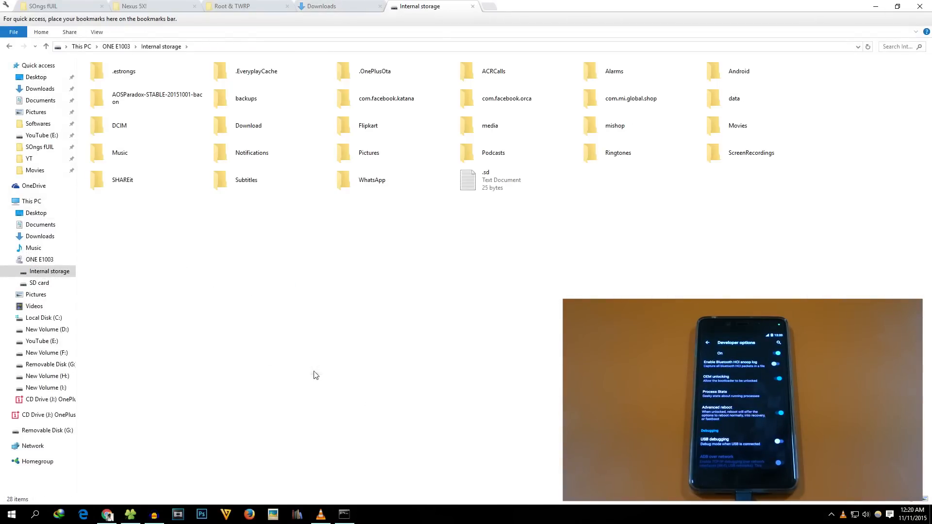
pyautogui.moveTo(351, 333)
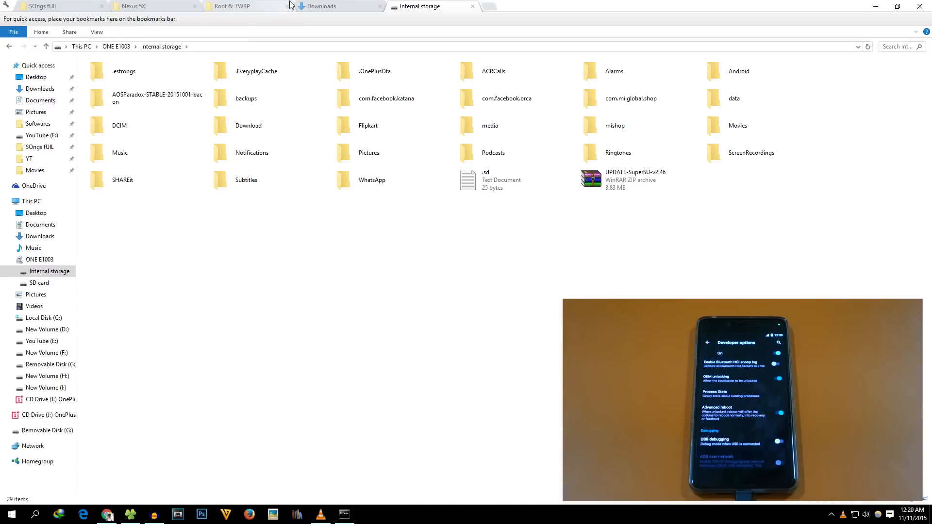
pyautogui.click(231, 6)
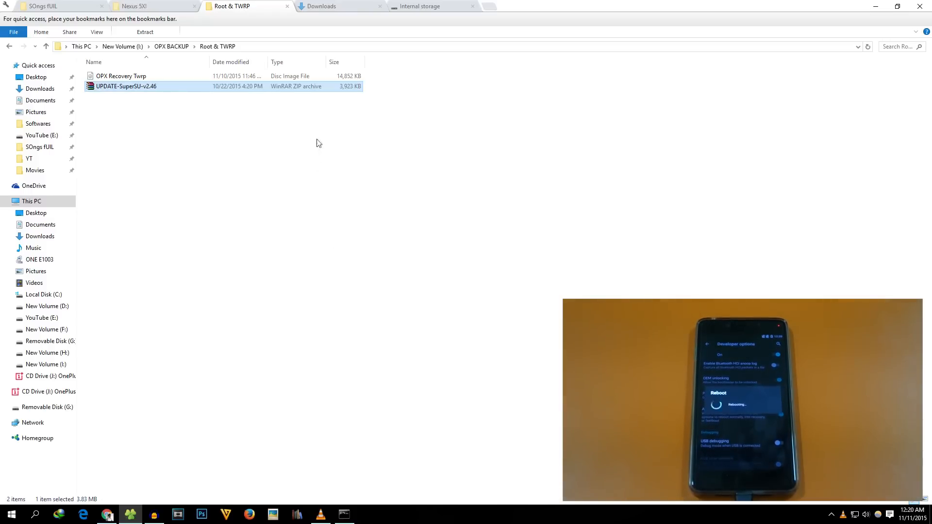
pyautogui.click(120, 76)
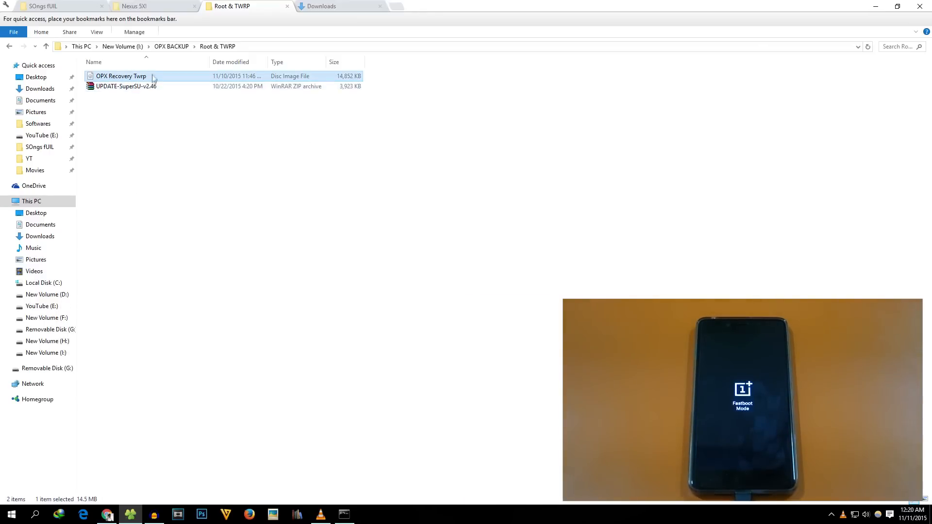
pyautogui.moveTo(224, 292)
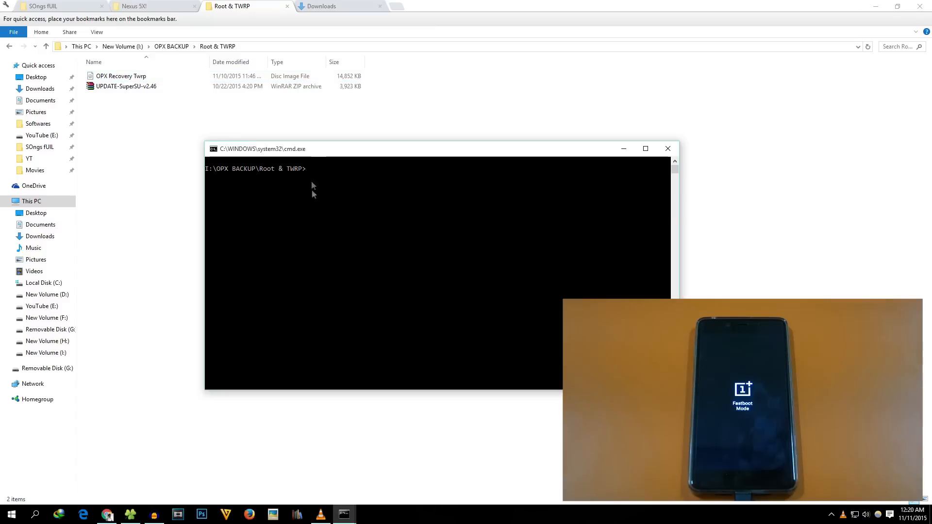
pyautogui.moveTo(223, 242)
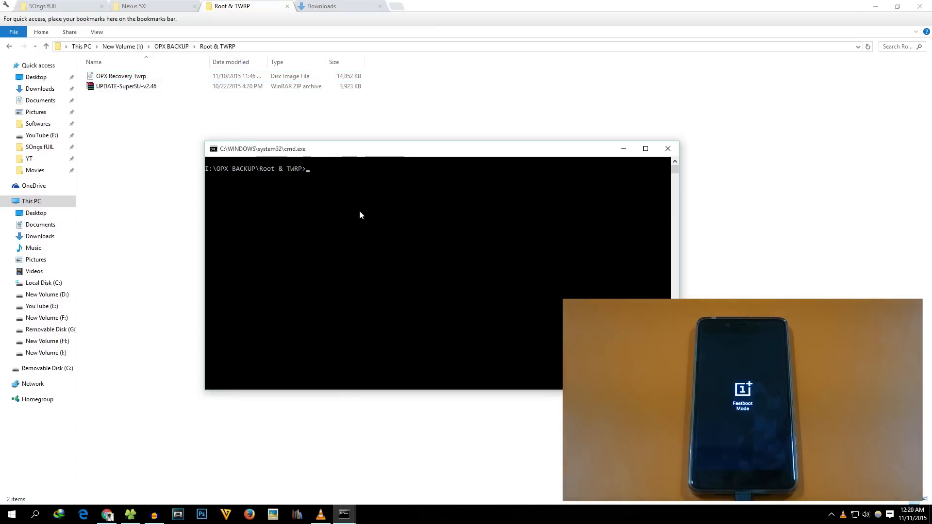
pyautogui.moveTo(359, 200)
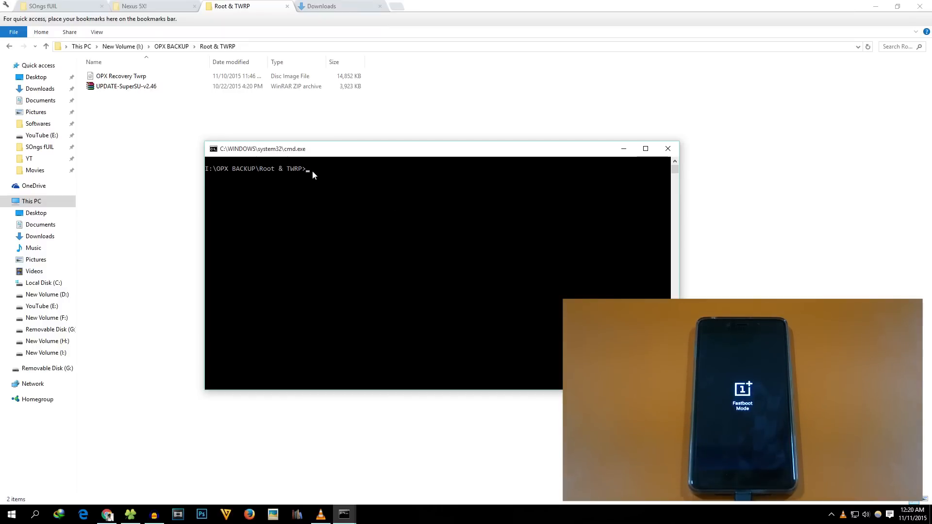
# - Enter a fastboot command for OPX Recovery Twrp.img at the prompt
pyautogui.write('fatboot')
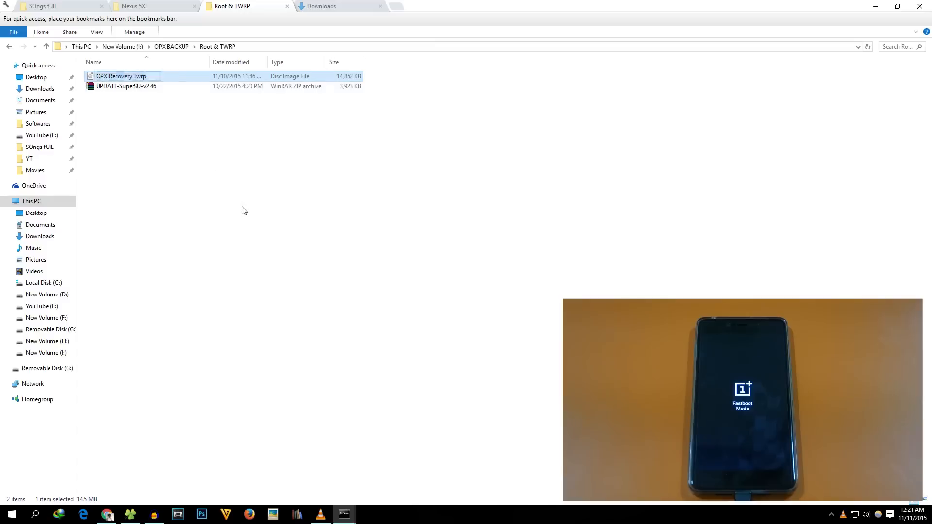
pyautogui.rightClick(125, 75)
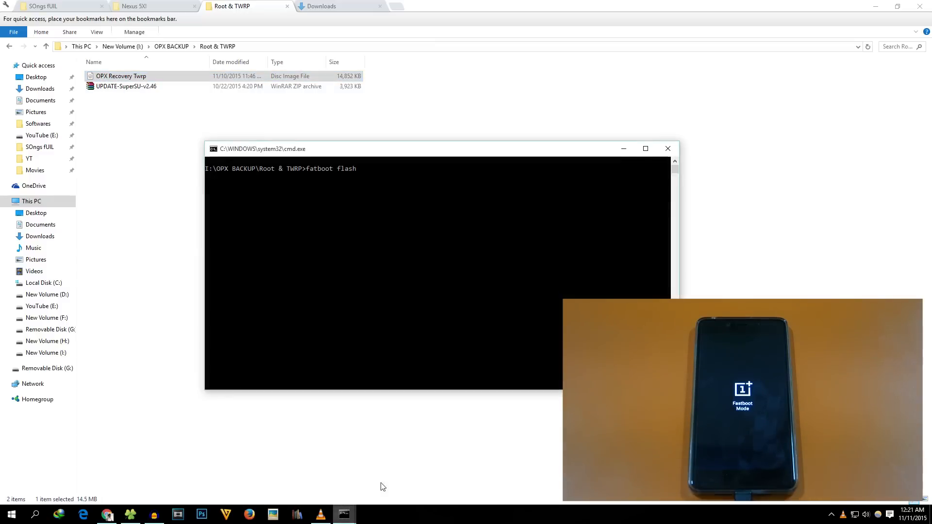
pyautogui.write('OPX Recovery Twrp')
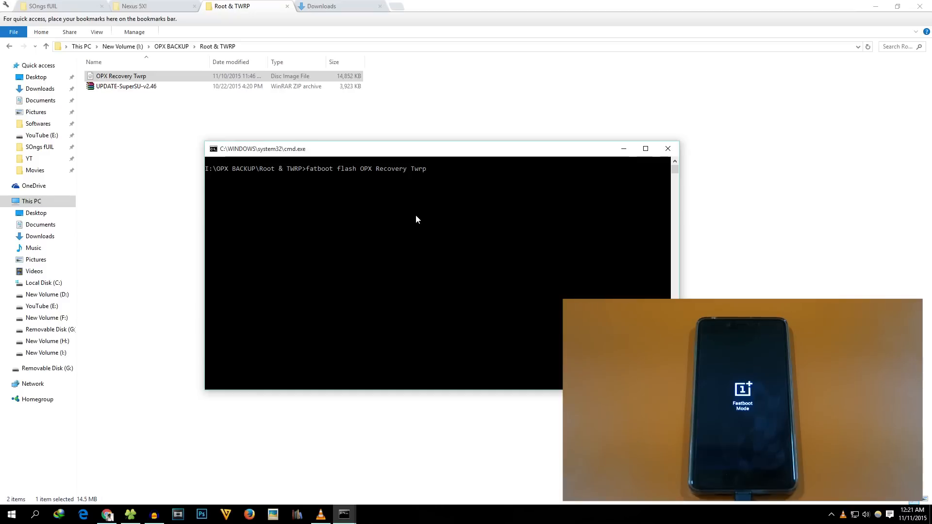
pyautogui.write('.img')
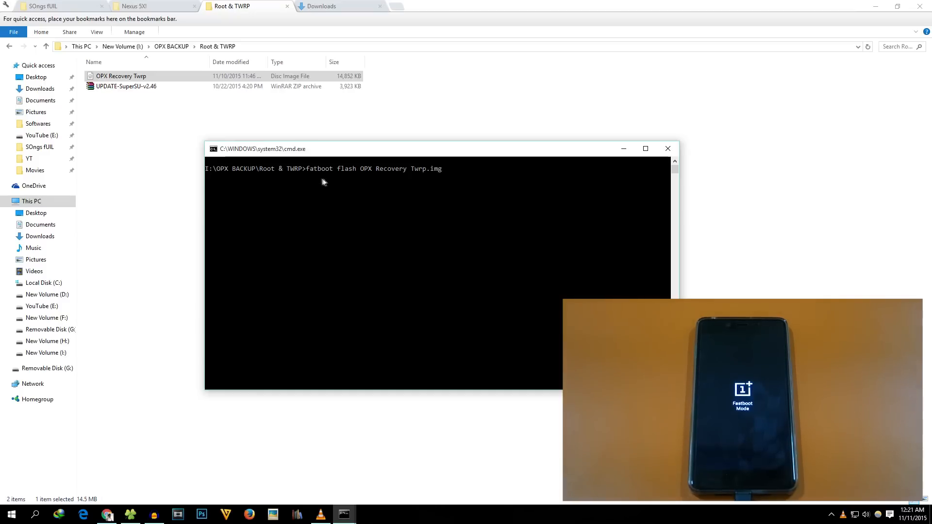
# - Mark the flash command text and re-enter OPX Recovery Twrp.img to retry booting the image
pyautogui.moveTo(306, 168); pyautogui.dragTo(443, 168)
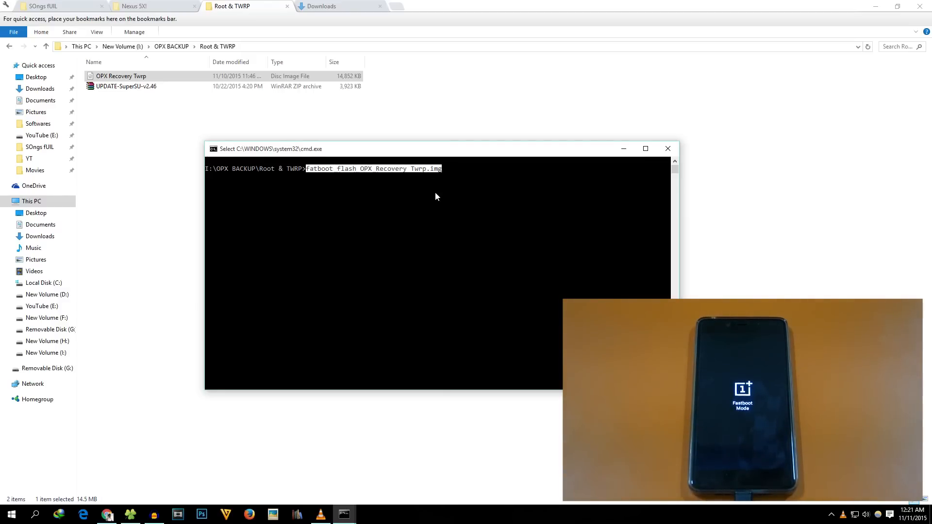
pyautogui.moveTo(350, 177)
pyautogui.write('fatboot boot')
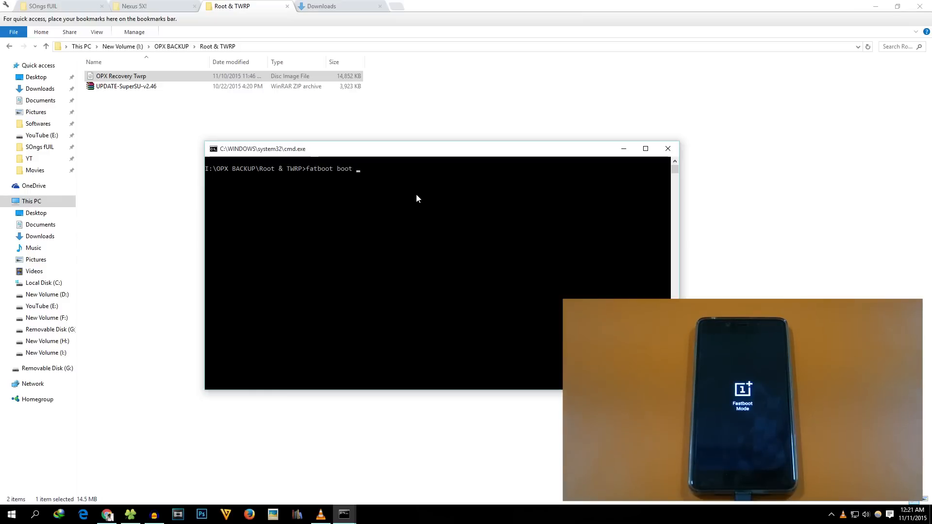
pyautogui.write('OPX Recovery Twrp.im')
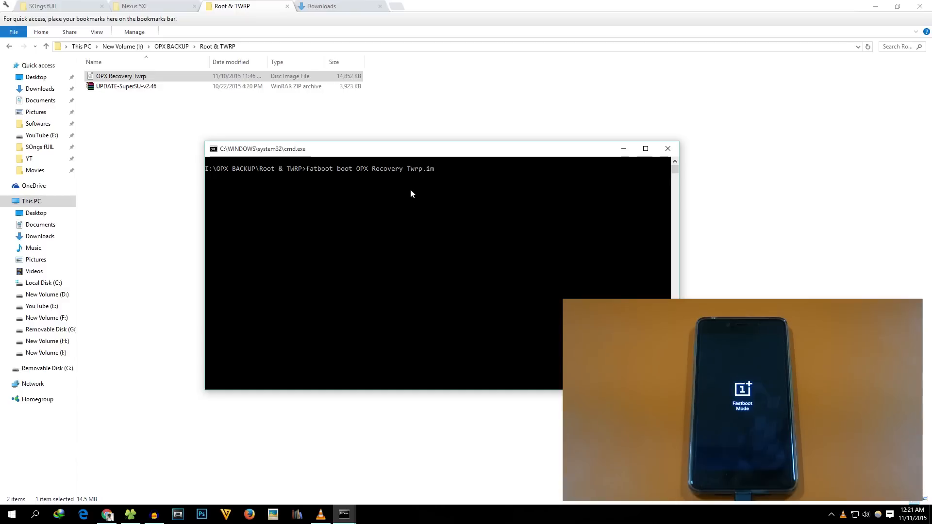
pyautogui.write('g')
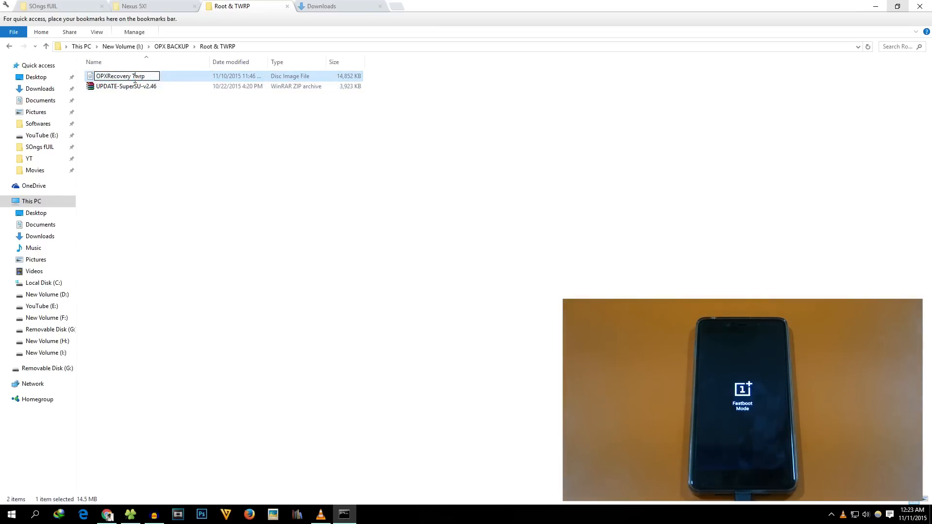
# - Rename the image to Twrp and run 'fastboot boot twrp.img' to load TWRP recovery
pyautogui.write('Twrp')
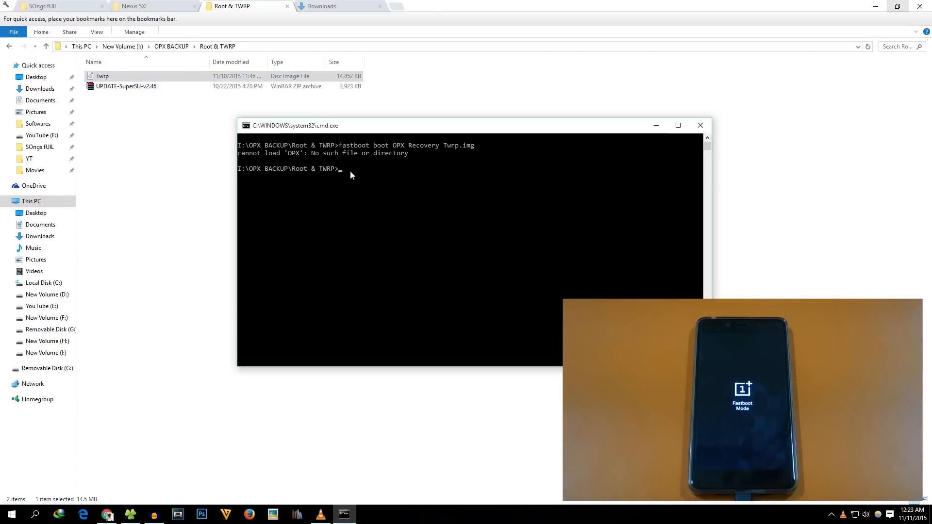
pyautogui.write('fastboot')
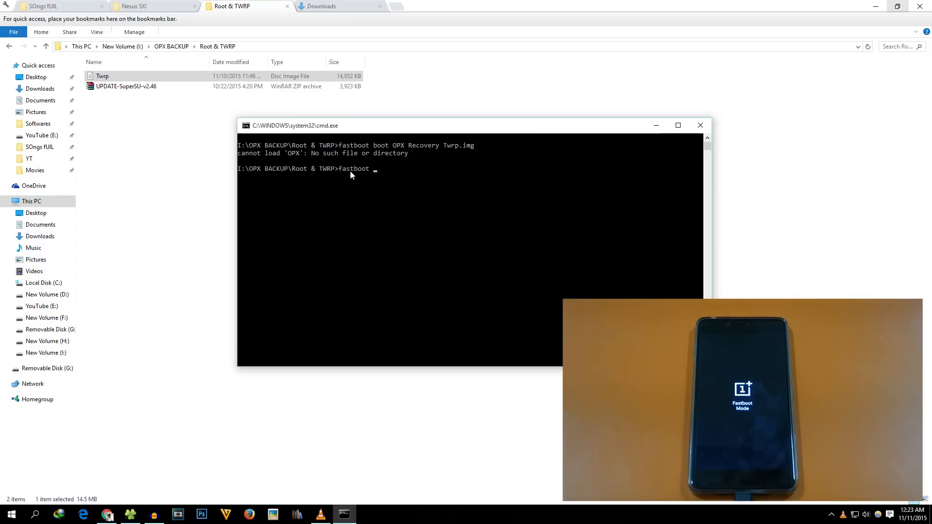
pyautogui.write('boot twrp.img')
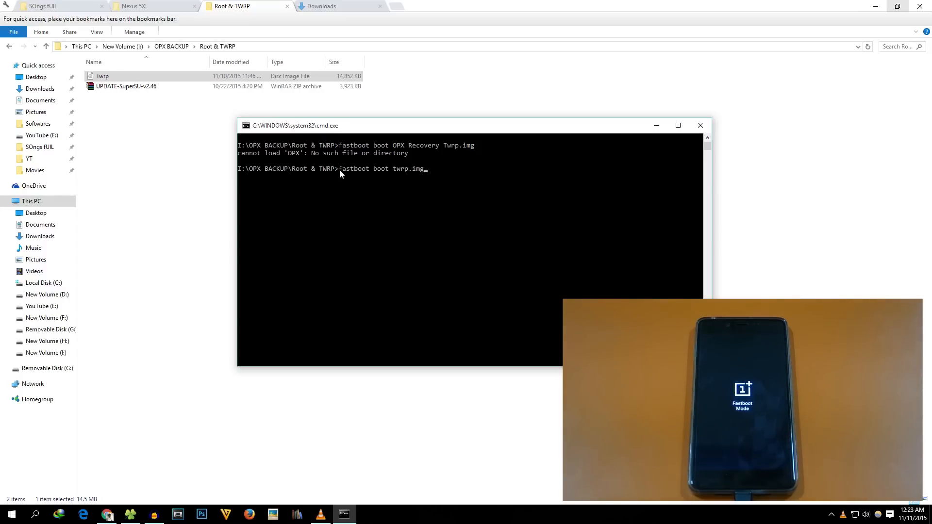
pyautogui.press('enter')
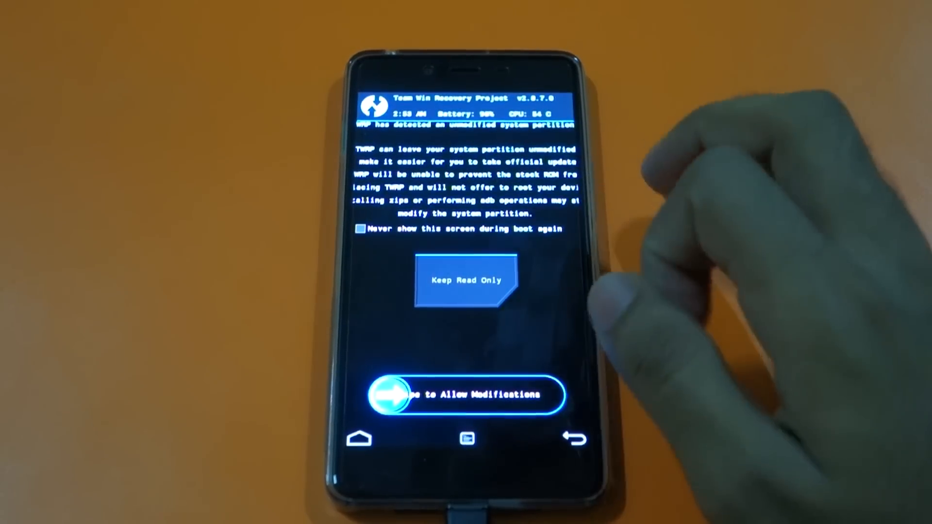
# - Allow modifications, install the UPDATE-SuperSU zip with the confirm swipe, and return to the main menu
pyautogui.moveTo(392, 395); pyautogui.dragTo(451, 395)
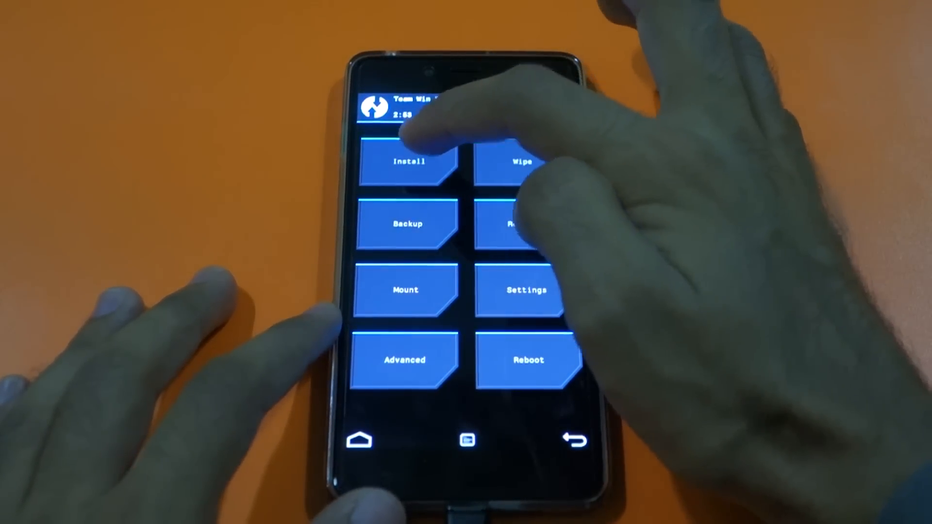
pyautogui.click(407, 162)
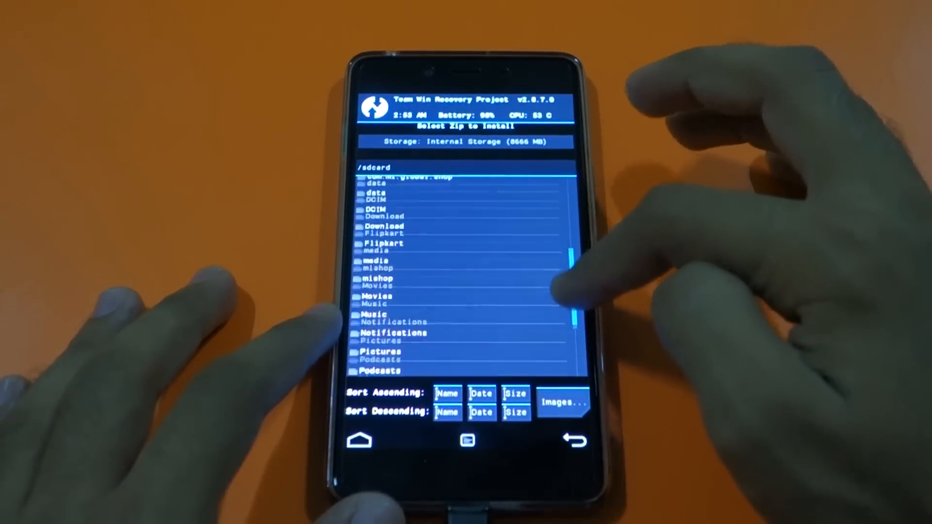
pyautogui.scroll(-3)
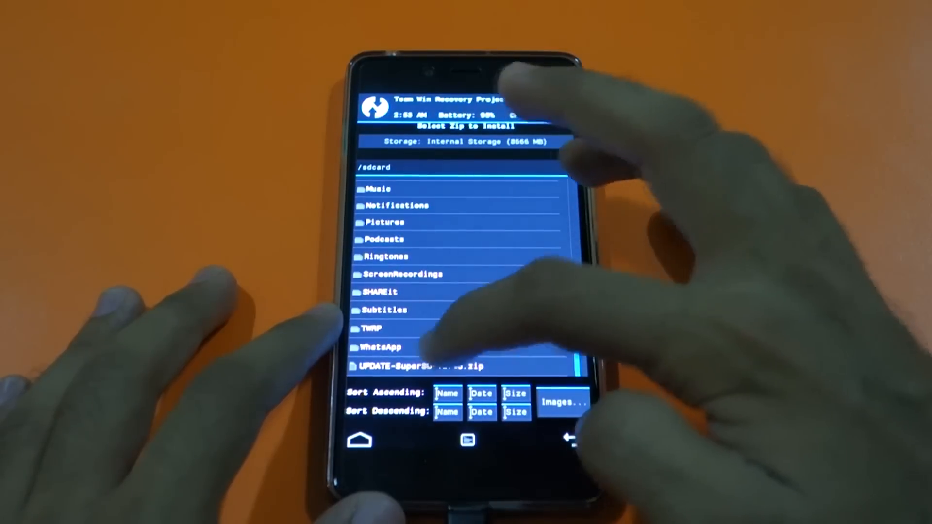
pyautogui.click(427, 365)
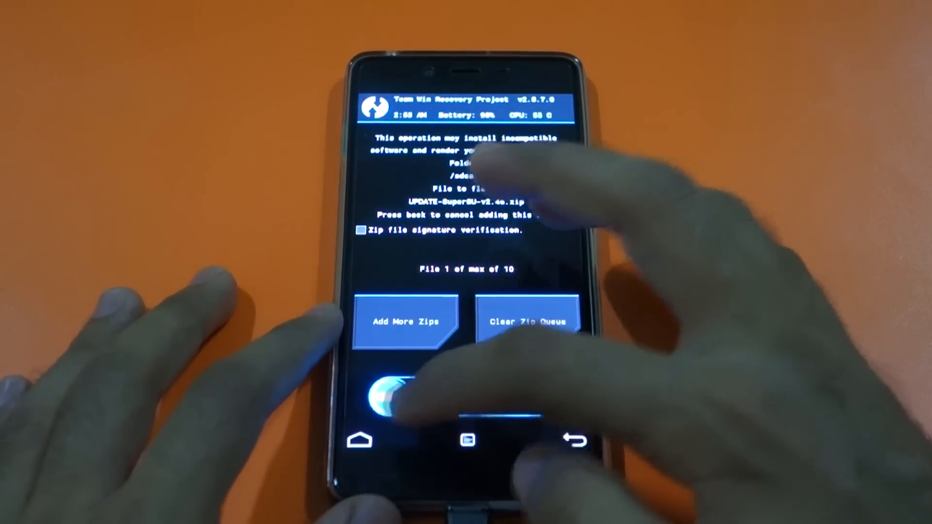
pyautogui.moveTo(393, 396); pyautogui.dragTo(546, 395)
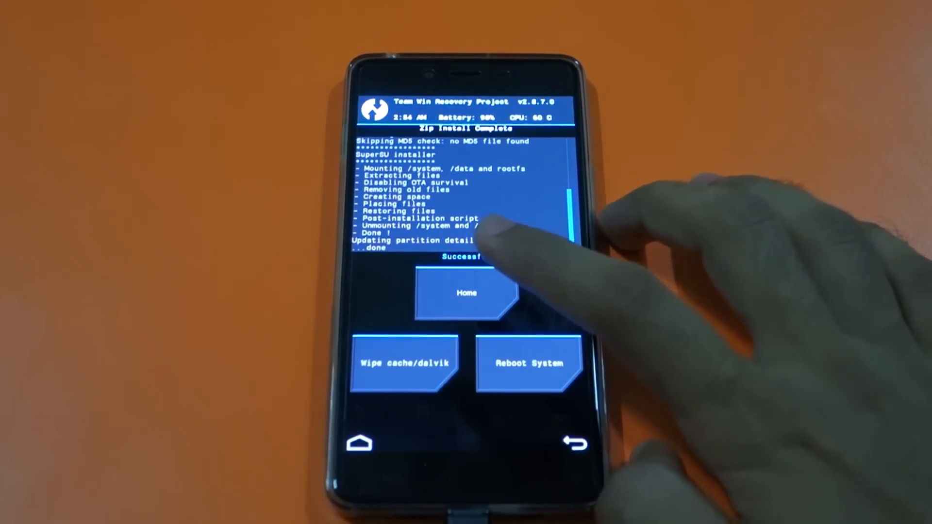
pyautogui.click(467, 292)
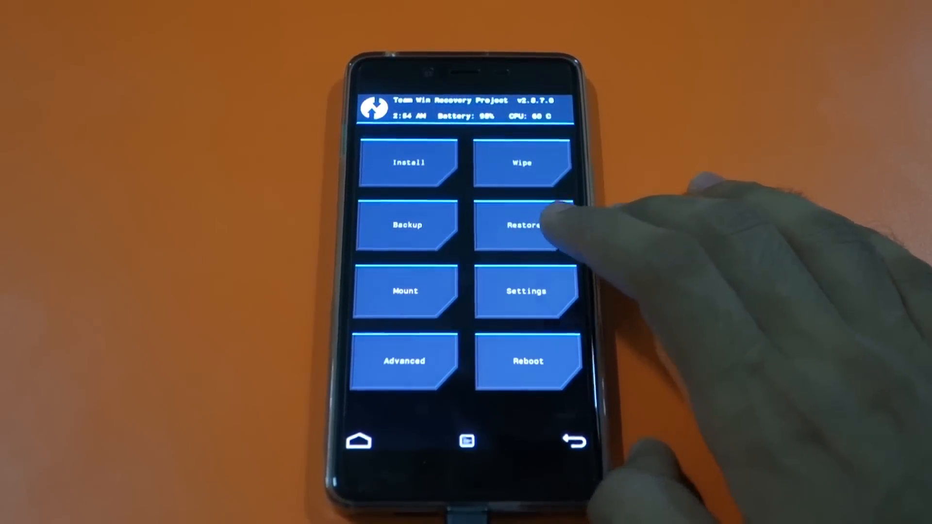
# - Reboot into Android and launch the Root Checker apk from internal storage
pyautogui.click(525, 362)
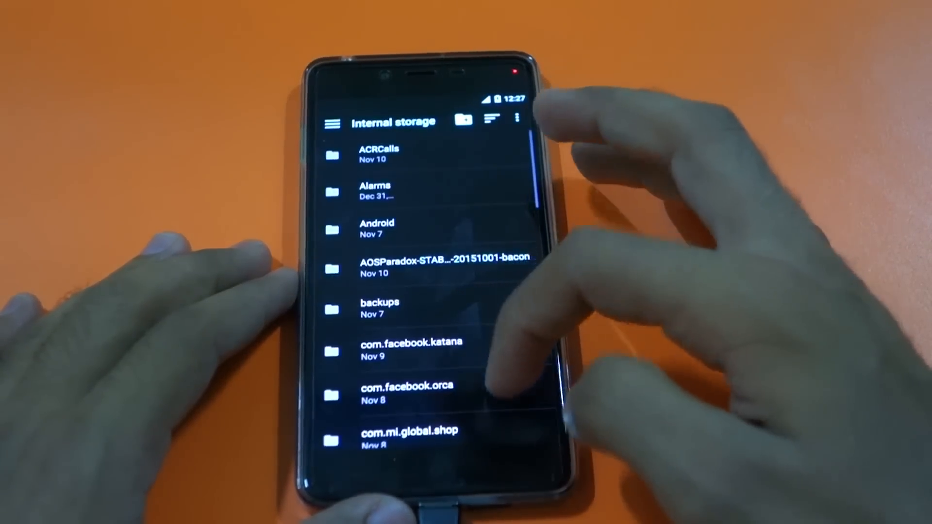
pyautogui.scroll(-3)
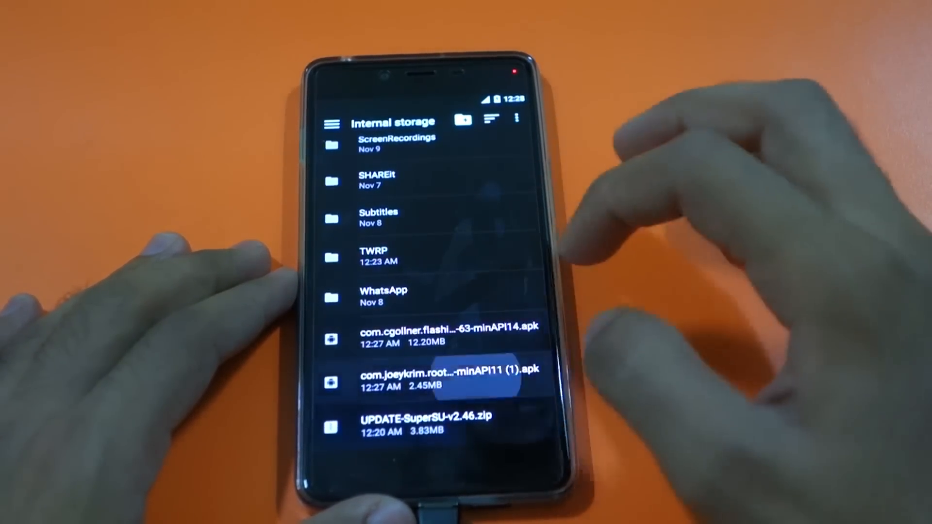
pyautogui.click(442, 370)
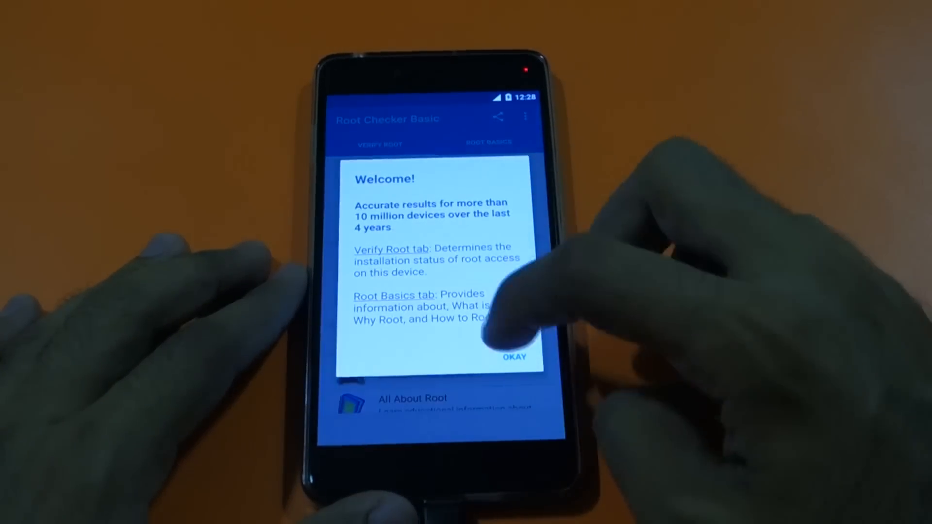
# - Dismiss the welcome dialog and grant Root Checker Basic superuser access to verify root
pyautogui.click(513, 357)
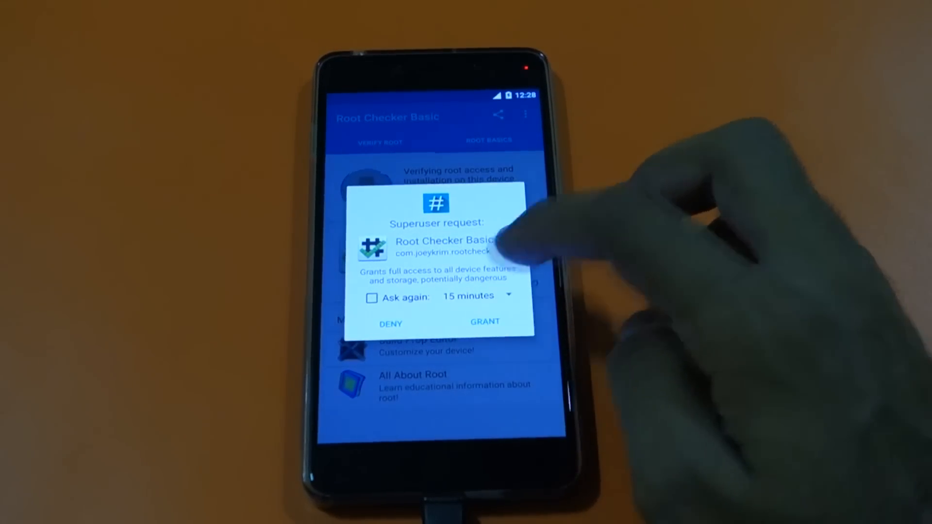
pyautogui.click(484, 321)
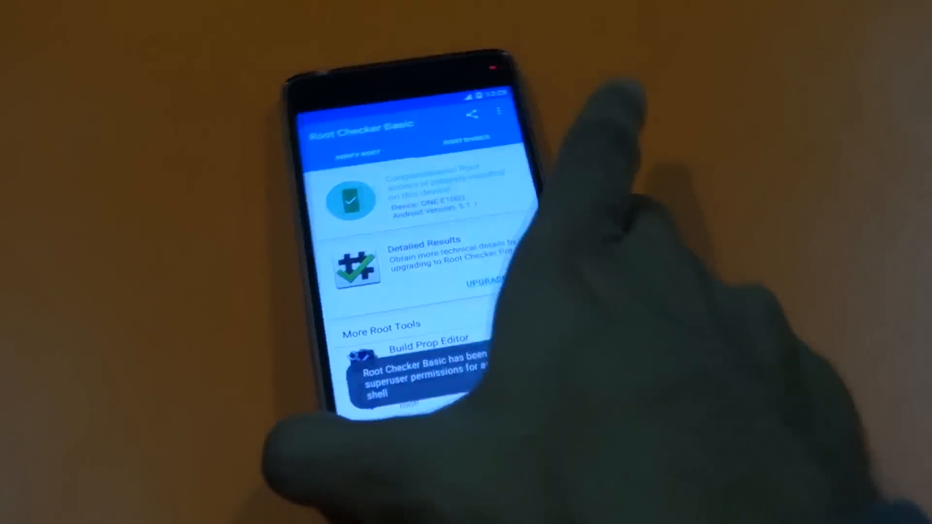